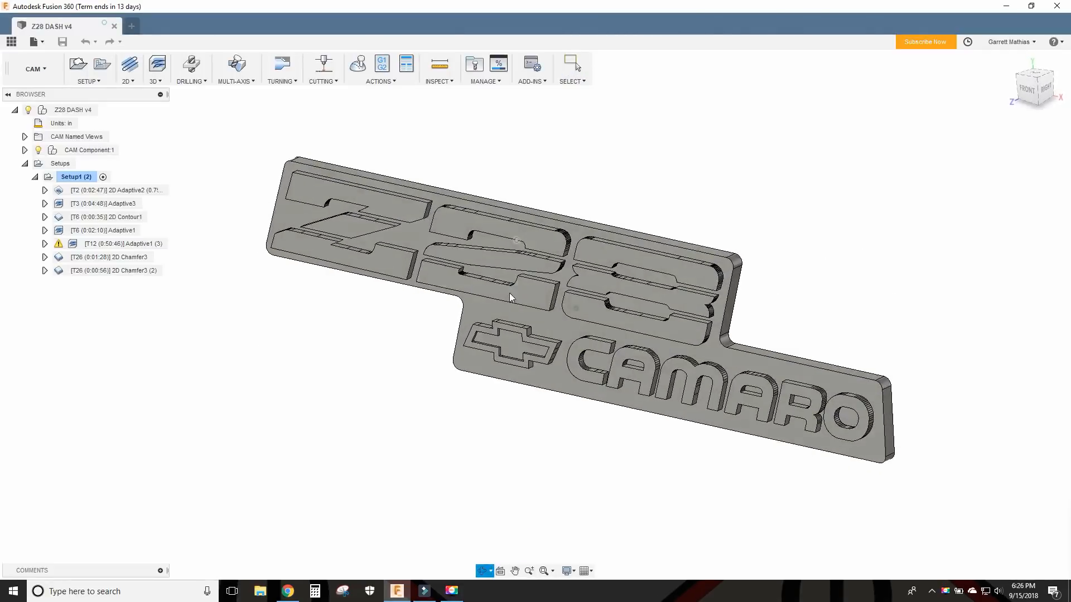
Review 2D Adaptive2's tool and pass settings, including stock to leave.
{"action": "double_click", "coordinate": [106, 190]}
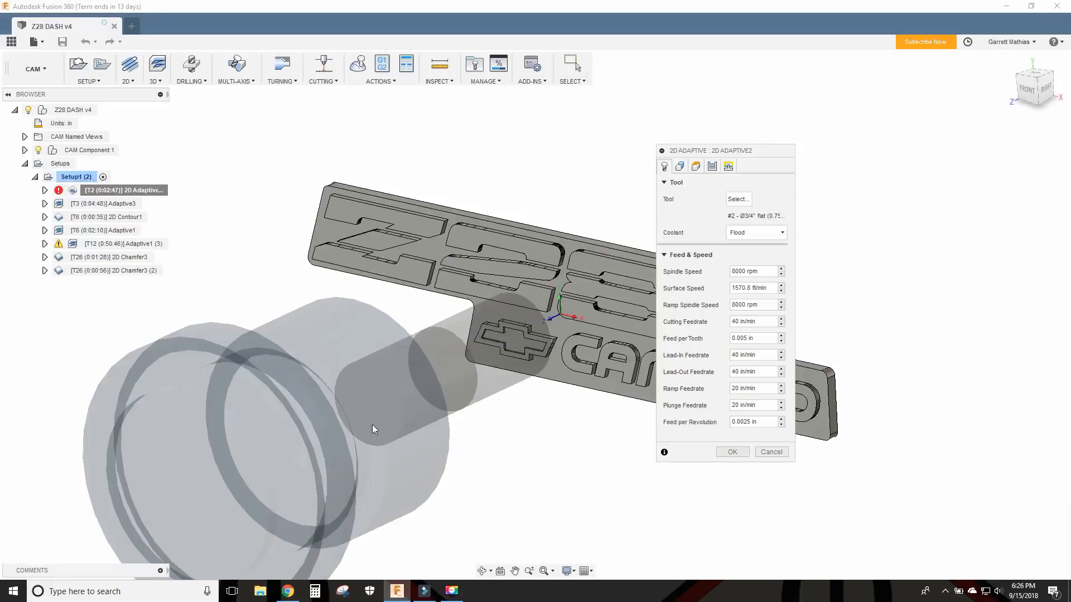
{"action": "mouse_move", "coordinate": [782, 311]}
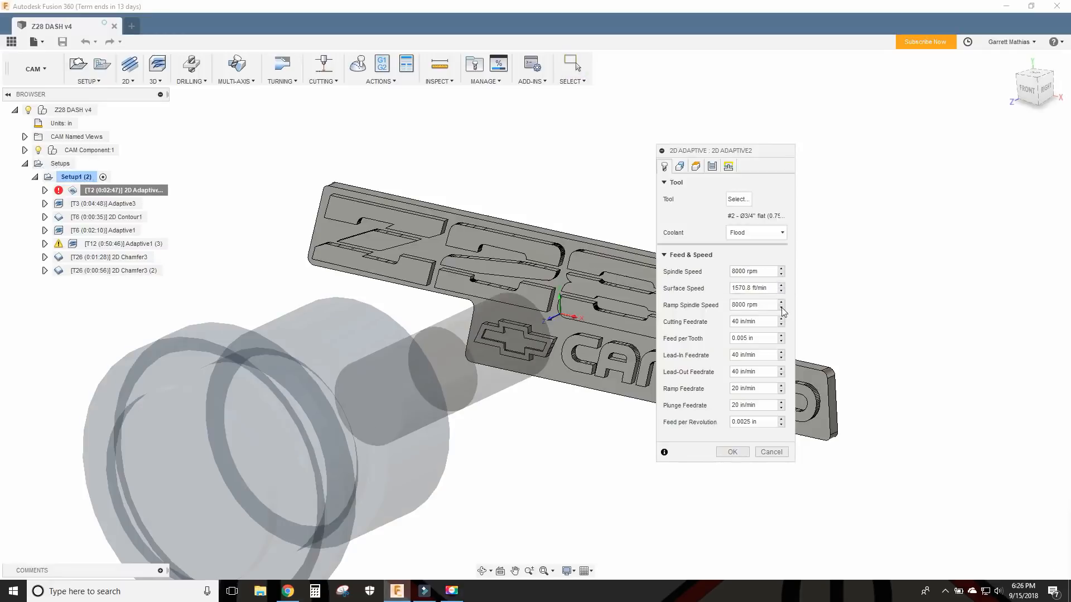
{"action": "left_click", "coordinate": [711, 166]}
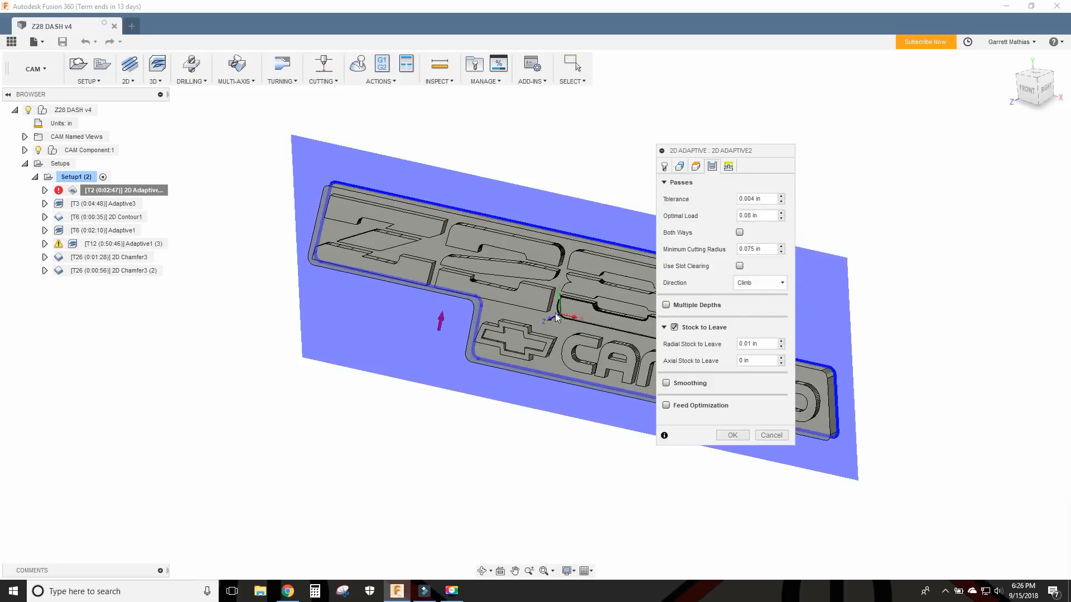
{"action": "mouse_move", "coordinate": [548, 309]}
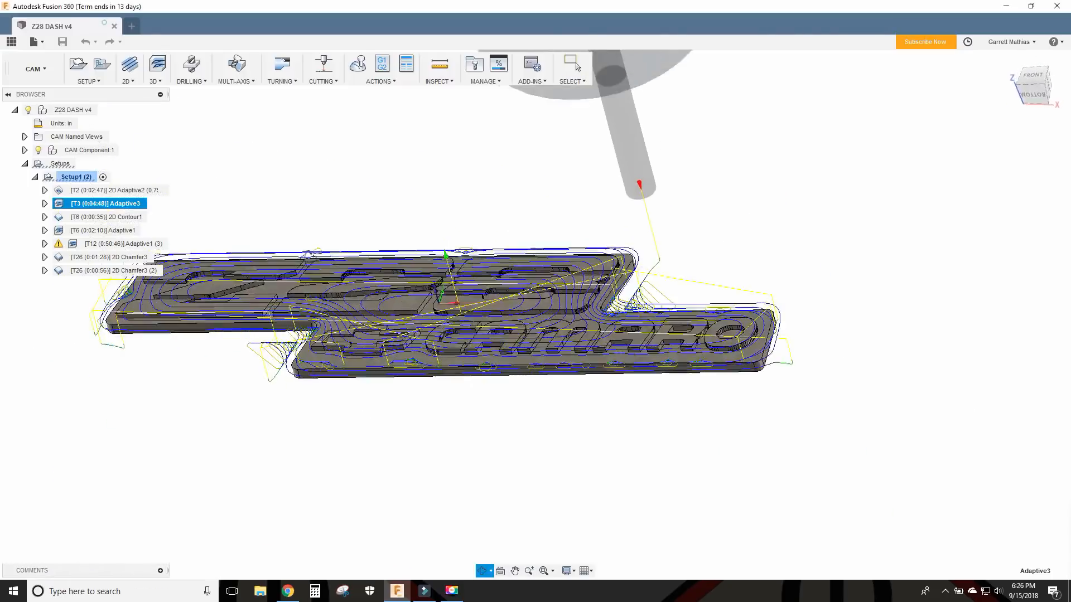
Inspect Adaptive3's rest-machining settings and cancel without changes.
{"action": "right_click", "coordinate": [100, 204]}
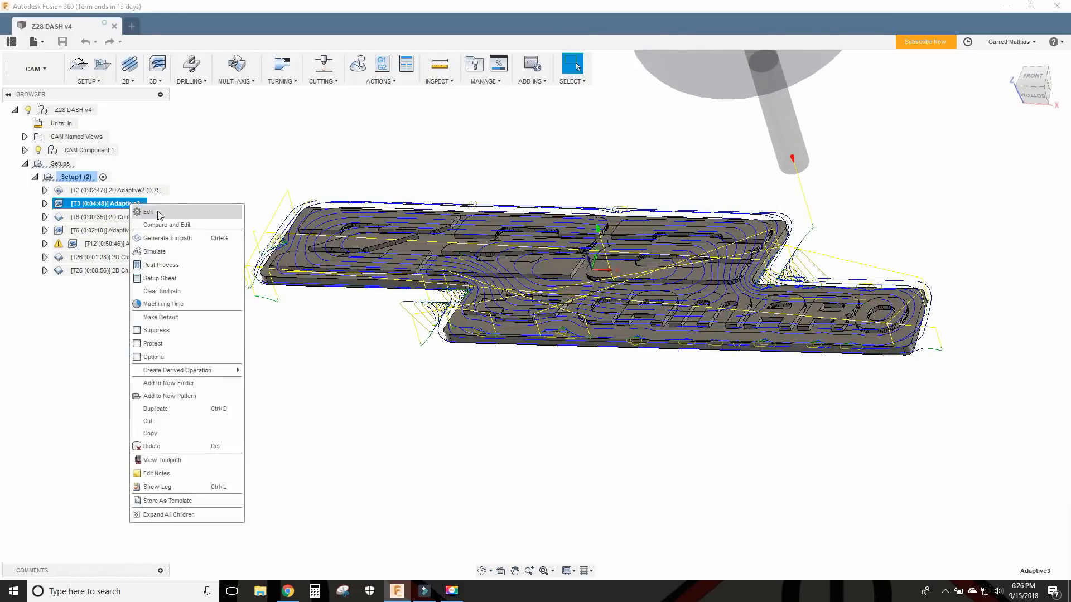
{"action": "left_click", "coordinate": [147, 212]}
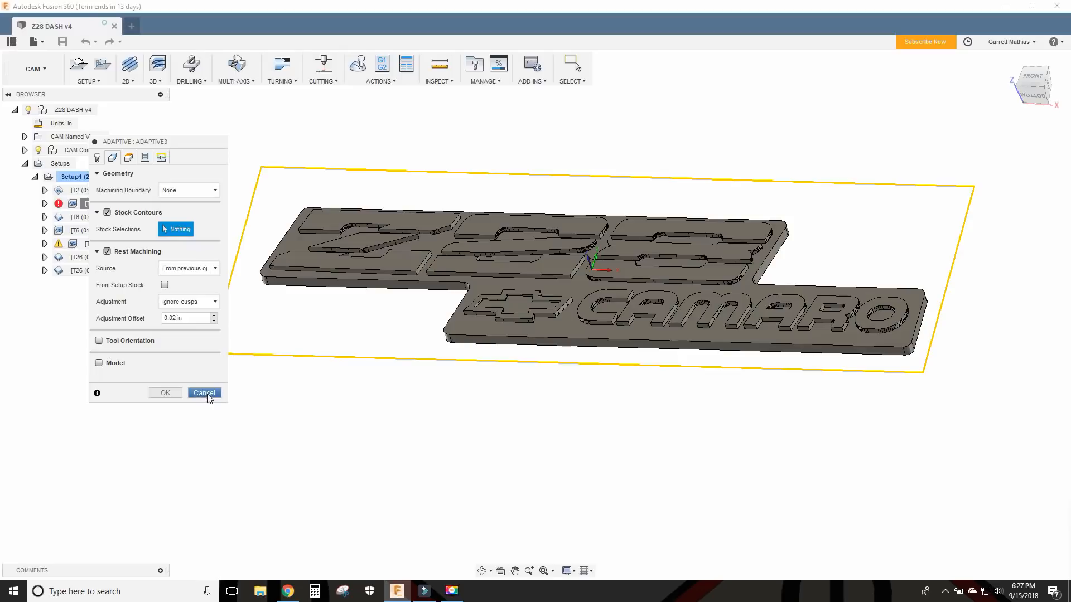
{"action": "left_click", "coordinate": [204, 392]}
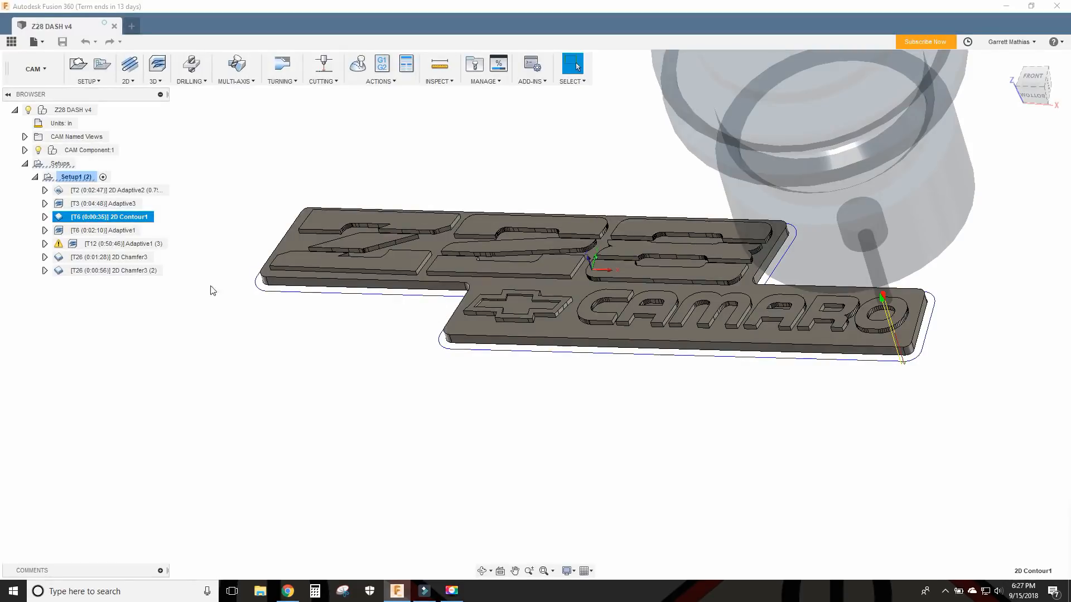
Keep Adaptive1's rest machining source as From previous operation(s) after checking Geometry settings.
{"action": "right_click", "coordinate": [101, 230]}
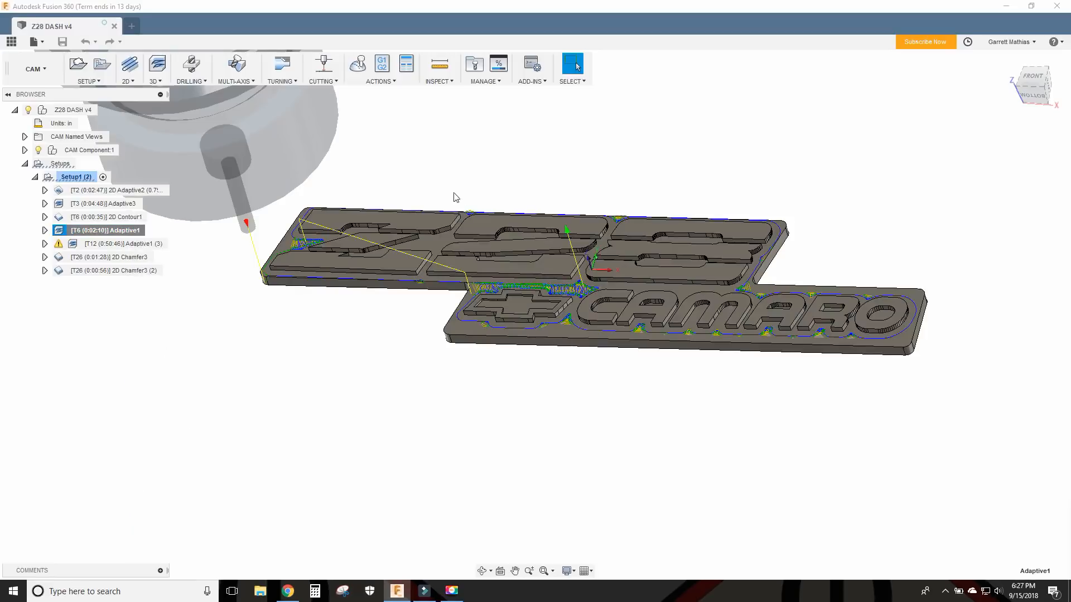
{"action": "double_click", "coordinate": [105, 230]}
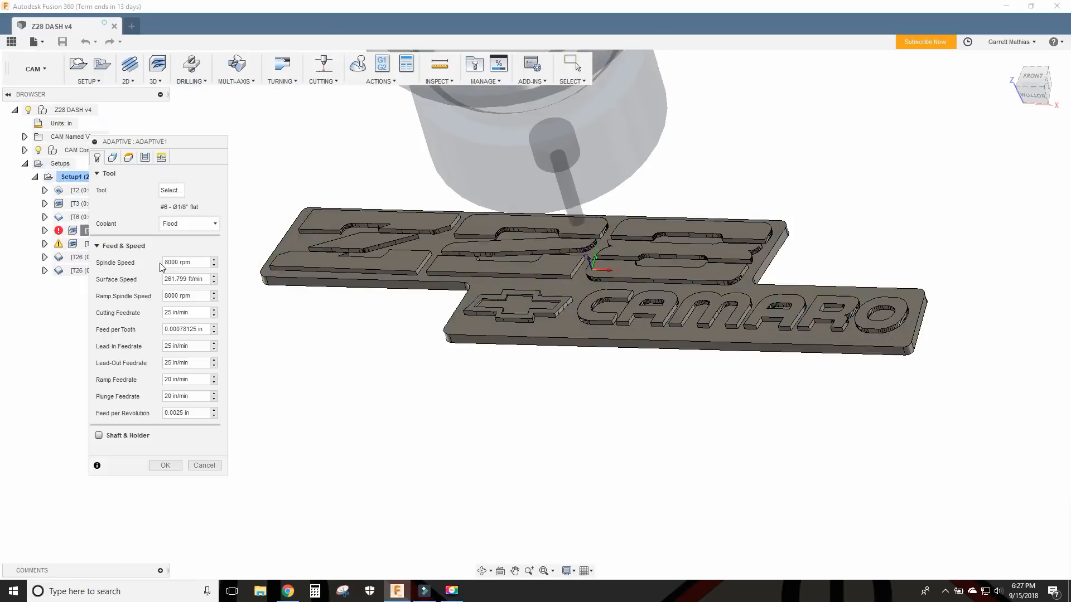
{"action": "left_click", "coordinate": [112, 156]}
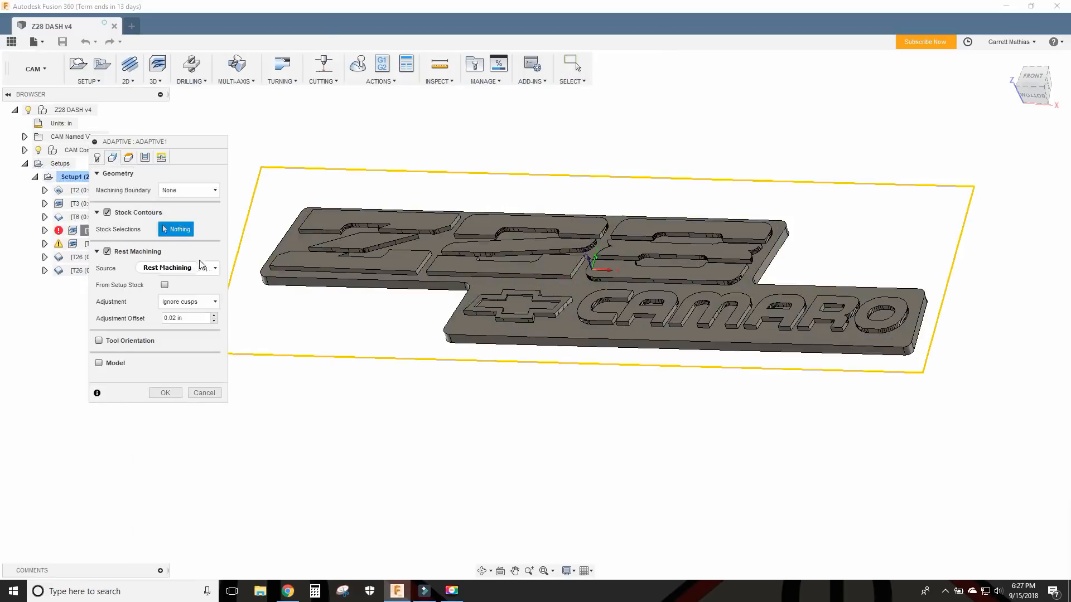
{"action": "left_click", "coordinate": [189, 268]}
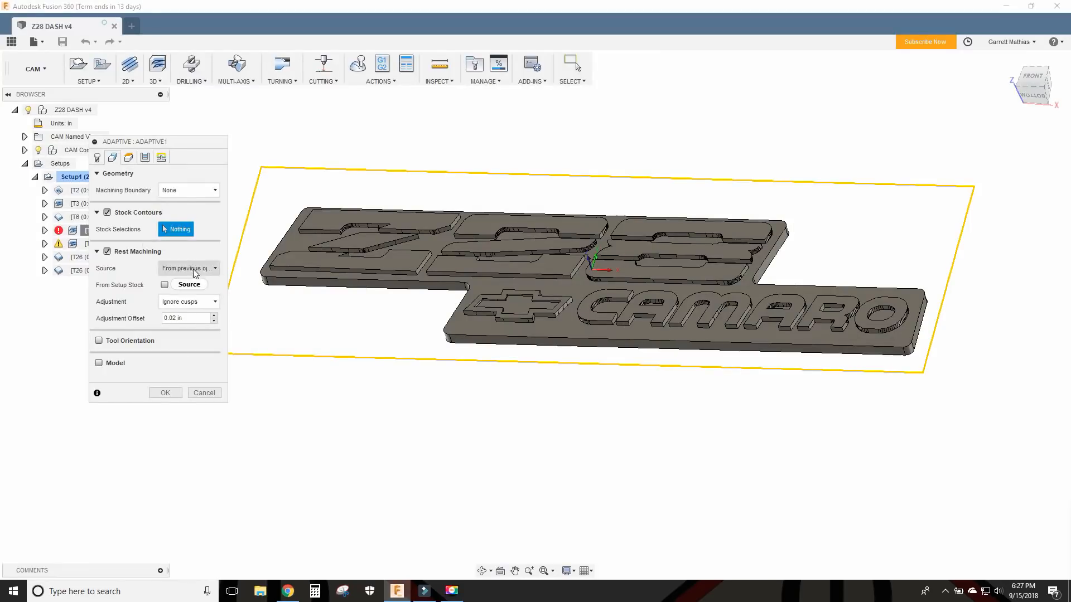
{"action": "left_click", "coordinate": [189, 268]}
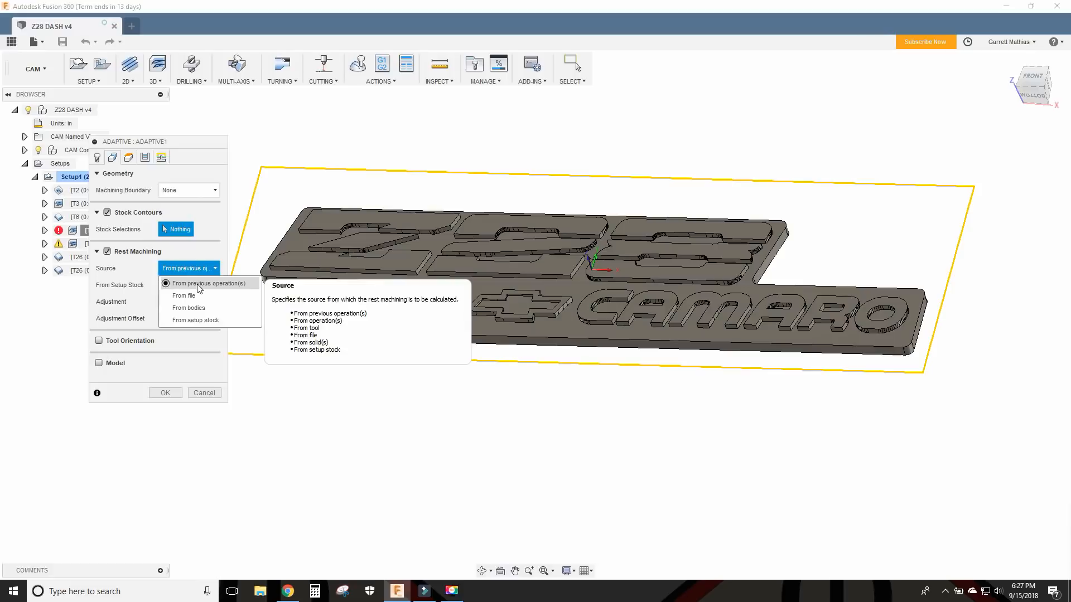
{"action": "left_click", "coordinate": [209, 283]}
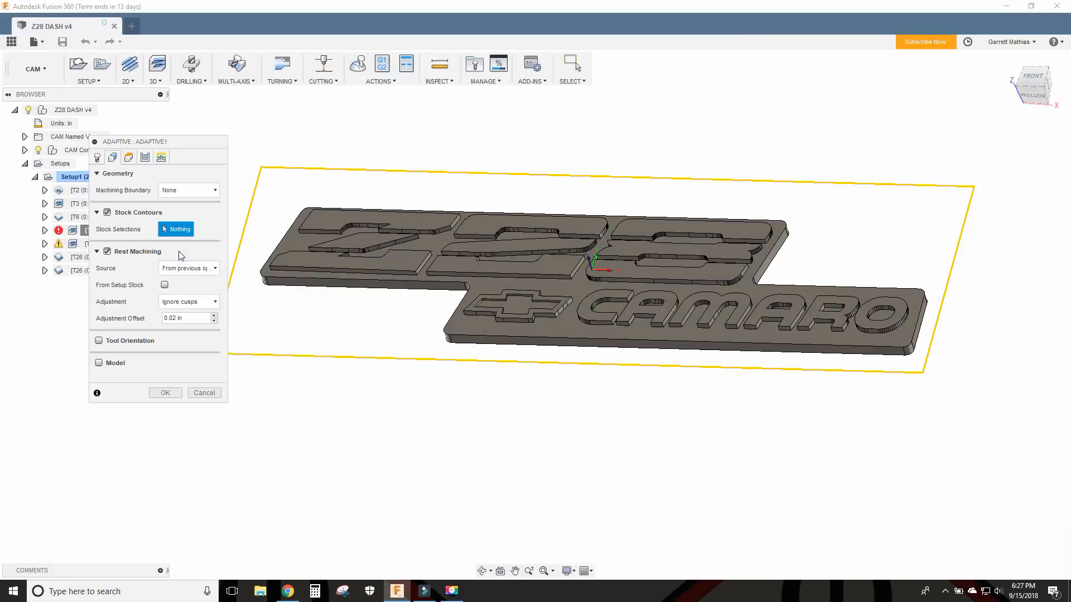
{"action": "left_click", "coordinate": [188, 268]}
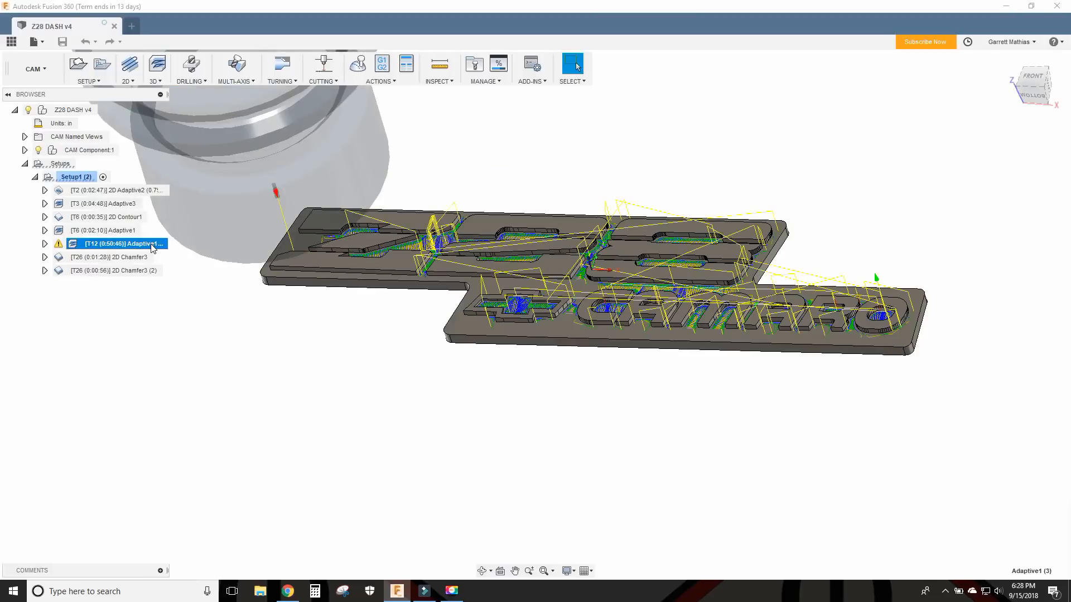
{"action": "right_click", "coordinate": [128, 244]}
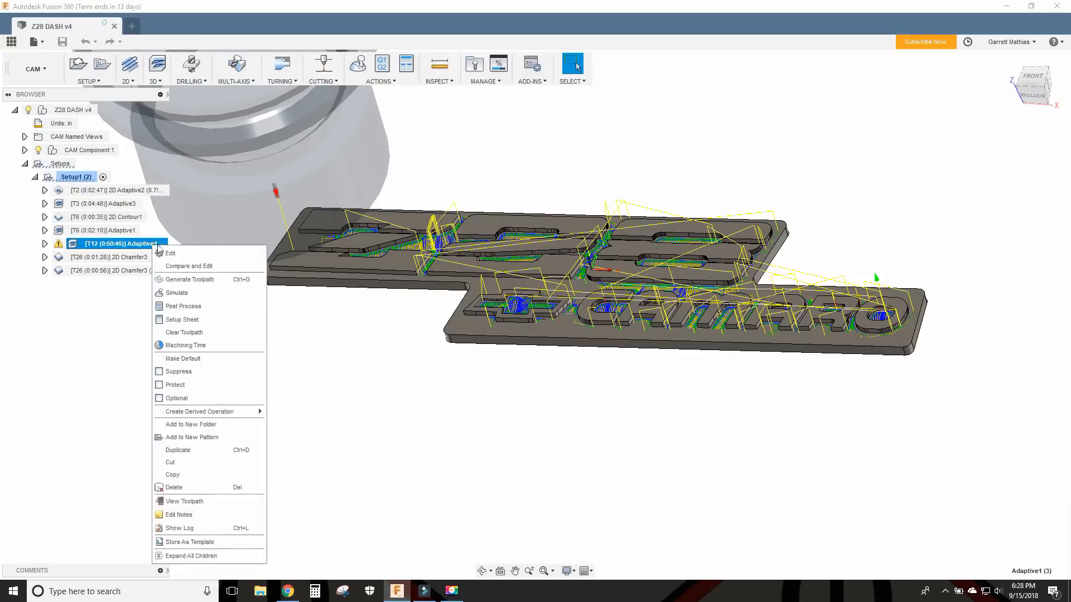
{"action": "left_click", "coordinate": [248, 248]}
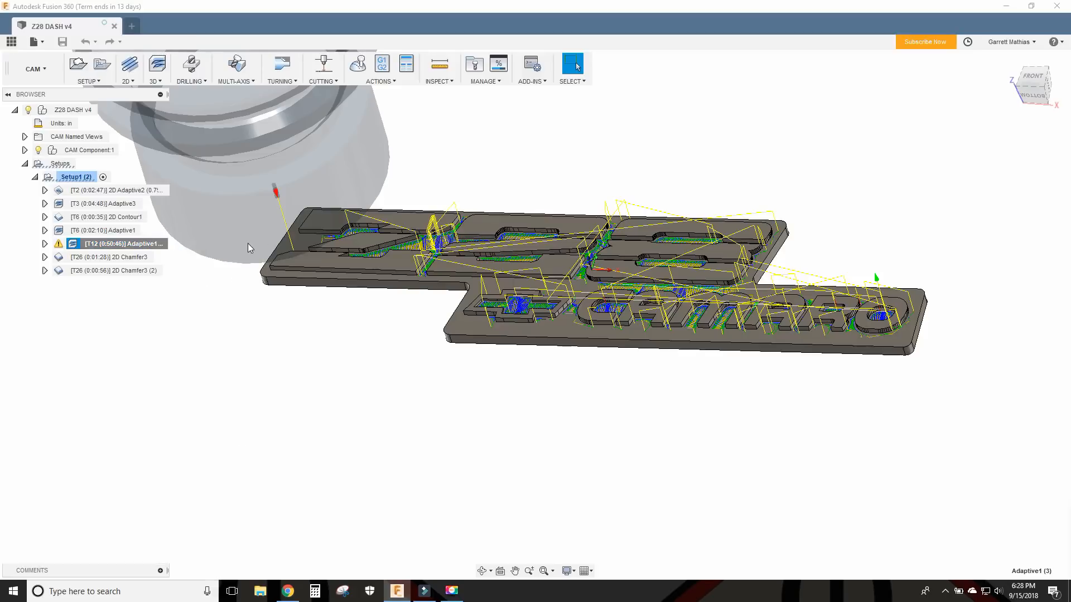
{"action": "double_click", "coordinate": [109, 243]}
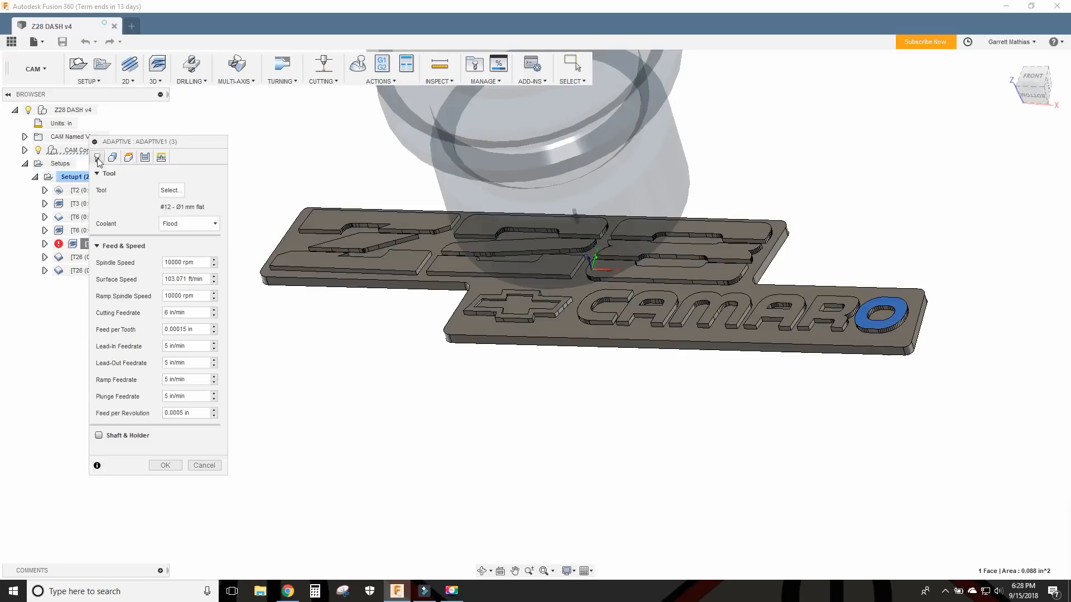
{"action": "left_click", "coordinate": [113, 158]}
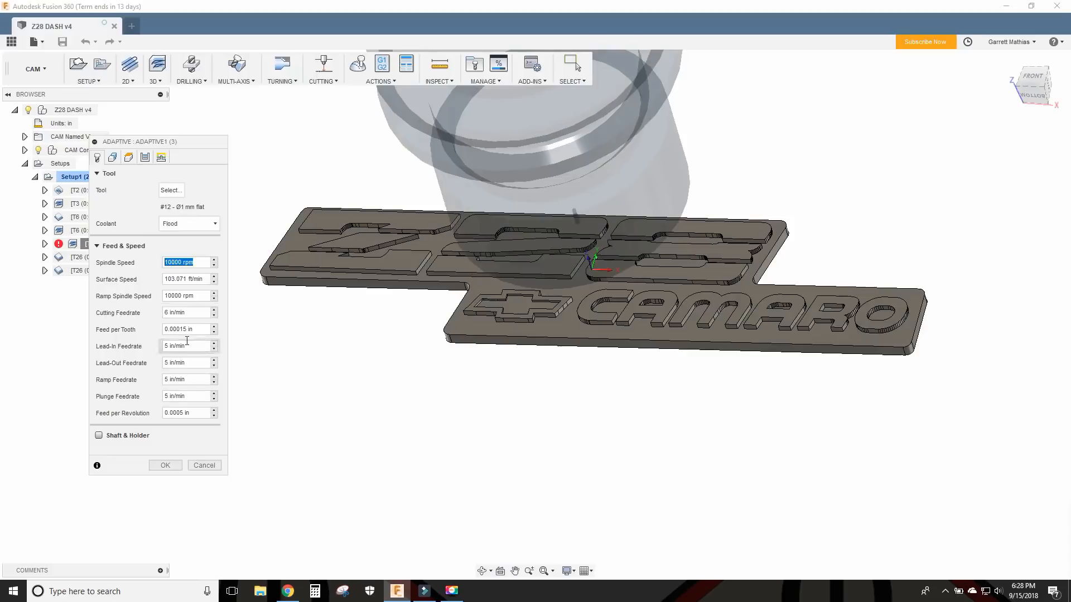
{"action": "left_click", "coordinate": [186, 312]}
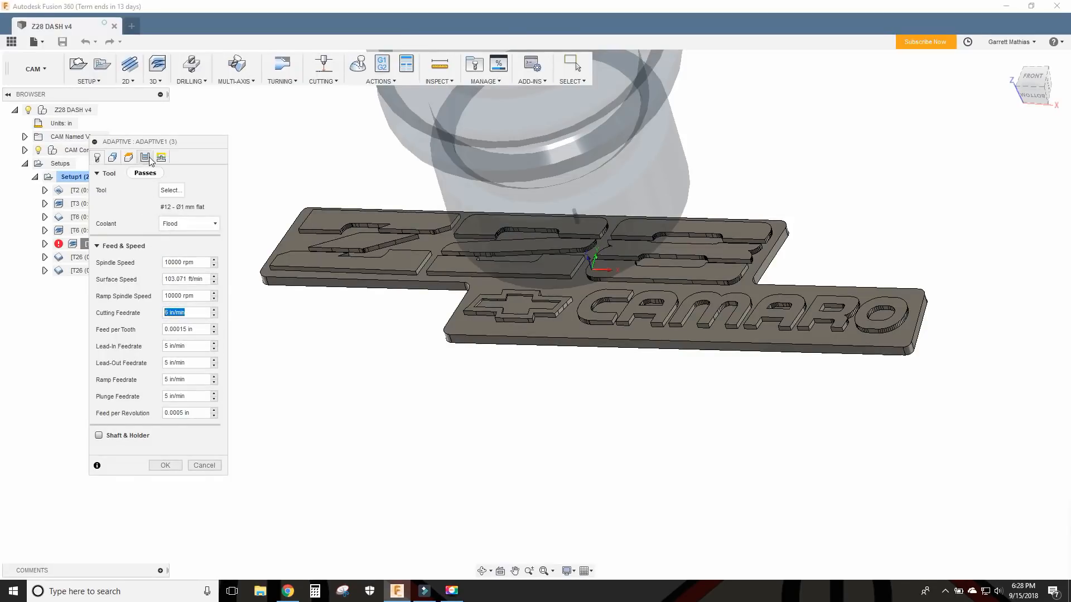
{"action": "left_click", "coordinate": [144, 157]}
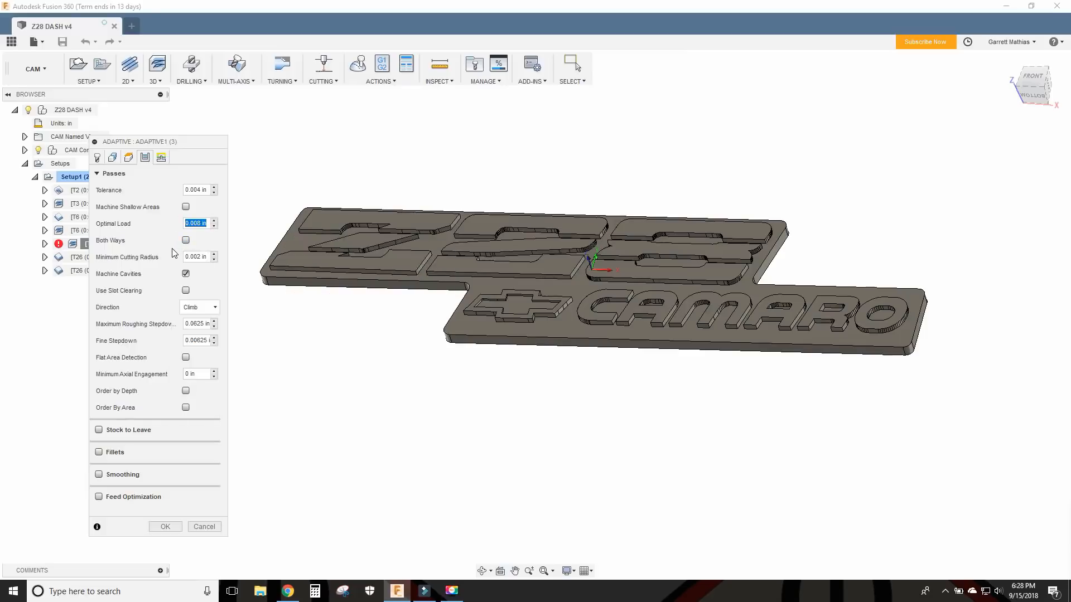
{"action": "mouse_move", "coordinate": [157, 243]}
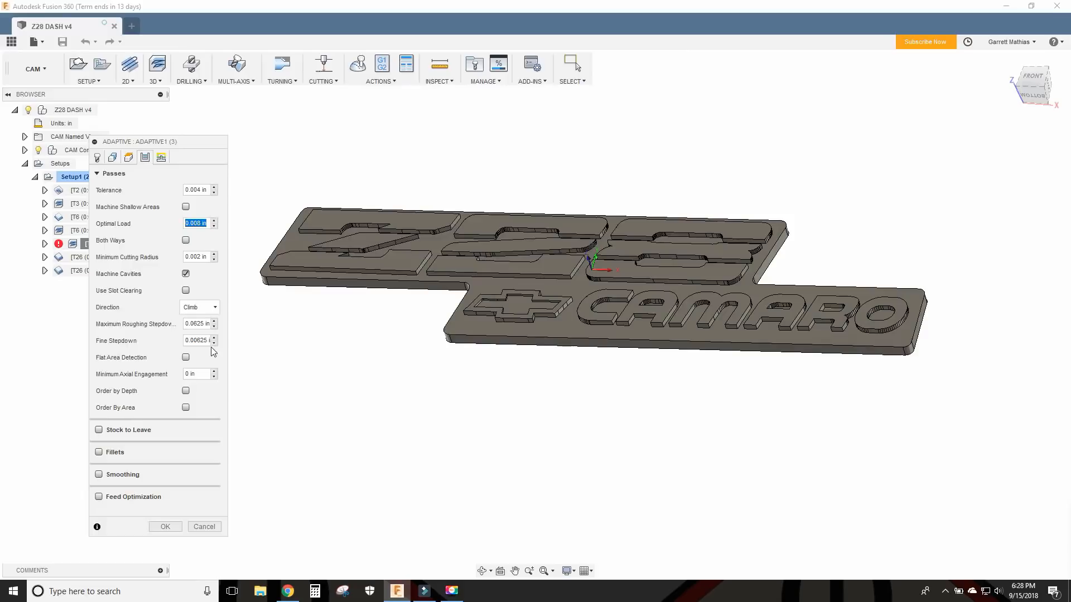
{"action": "mouse_move", "coordinate": [304, 377]}
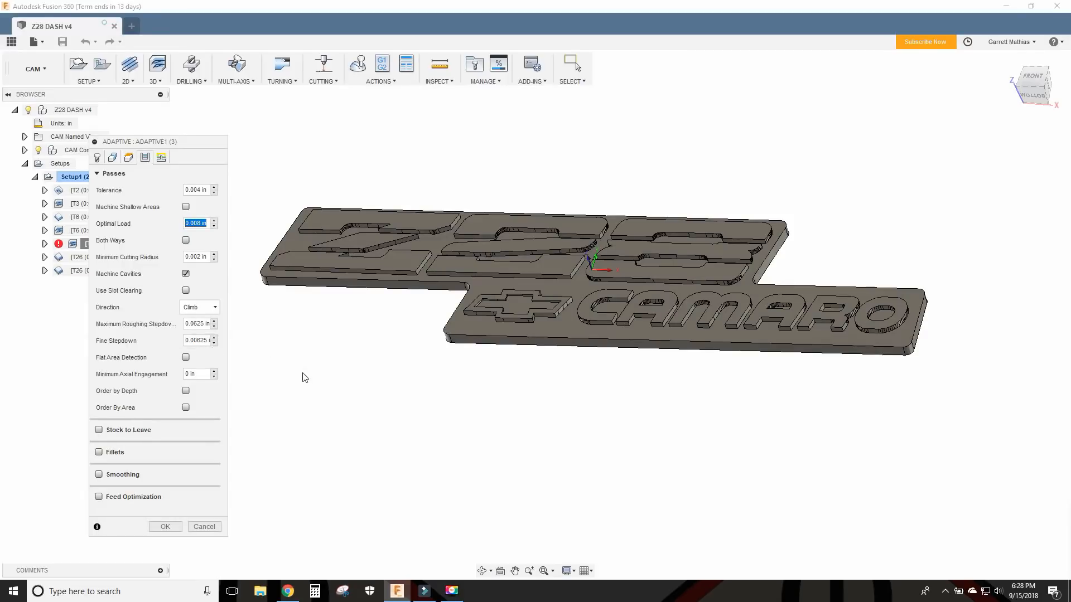
{"action": "mouse_move", "coordinate": [315, 370]}
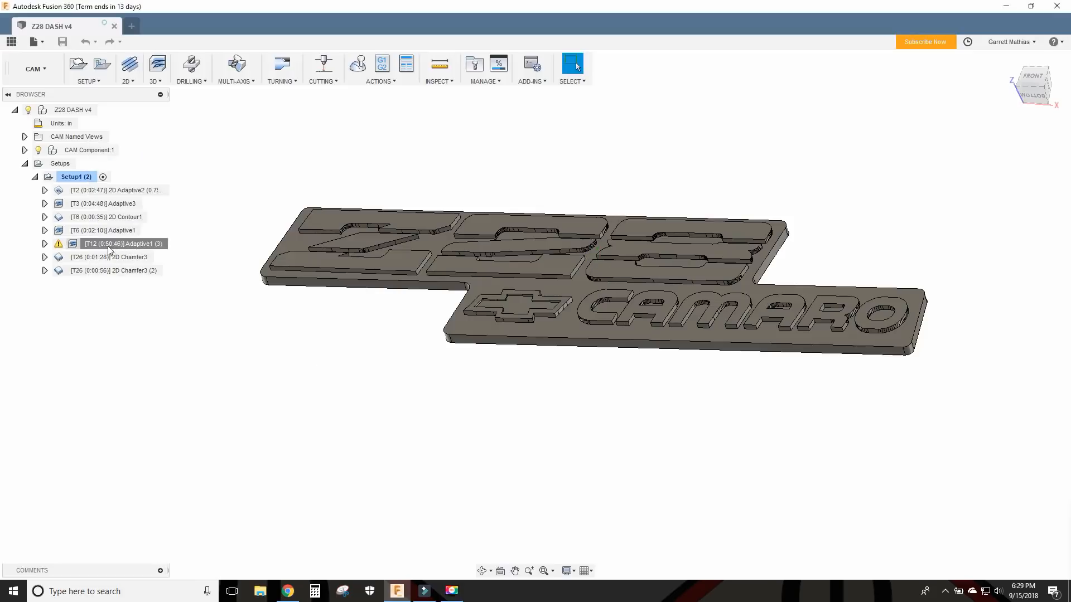
{"action": "mouse_move", "coordinate": [60, 247]}
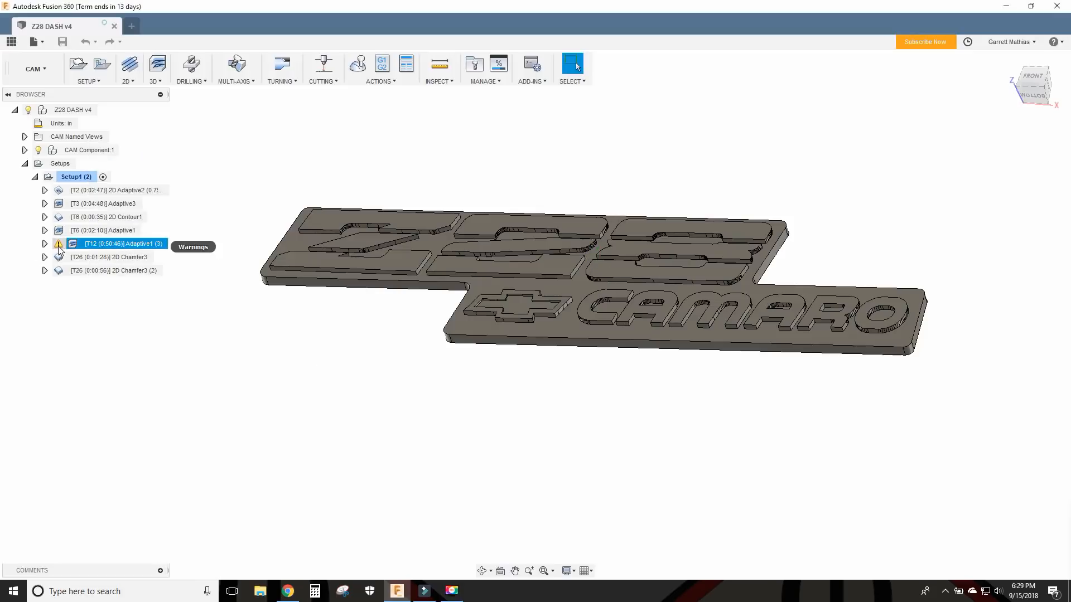
Read Adaptive1 (3)'s rest material limit warning and dismiss the Message Log.
{"action": "left_click", "coordinate": [60, 244]}
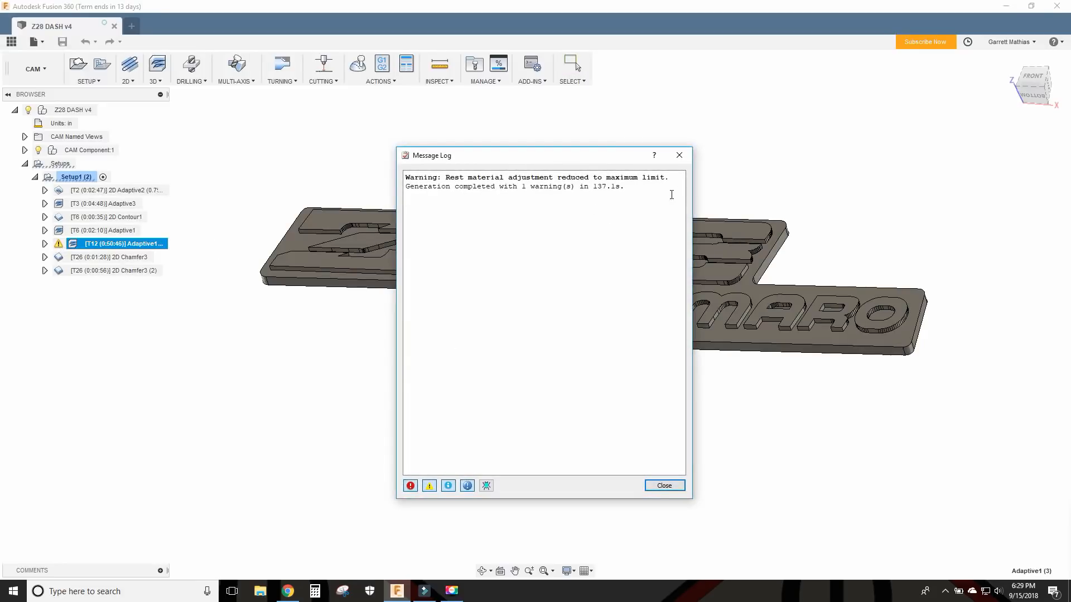
{"action": "mouse_move", "coordinate": [680, 158]}
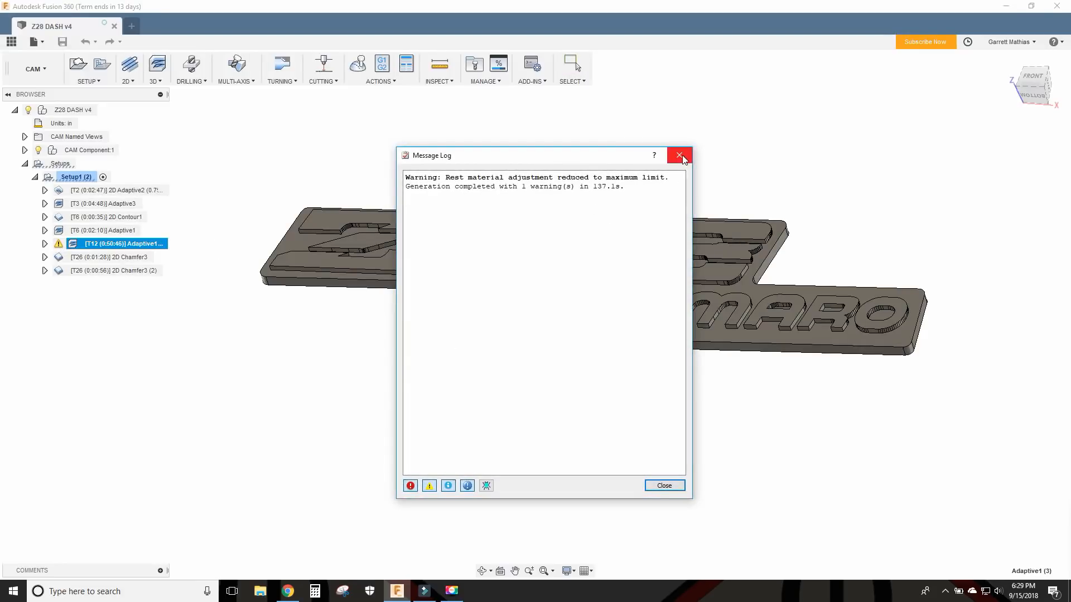
{"action": "left_click", "coordinate": [679, 155]}
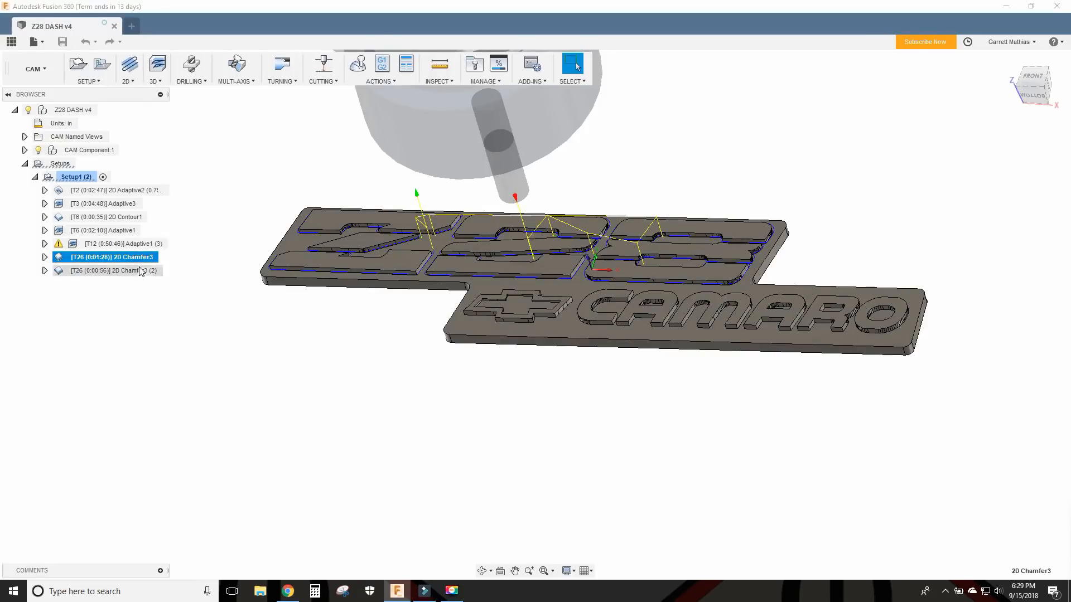
Review 2D Chamfer3's passes, then open 2D Chamfer3 (2) showing 0.004 in width.
{"action": "double_click", "coordinate": [106, 257]}
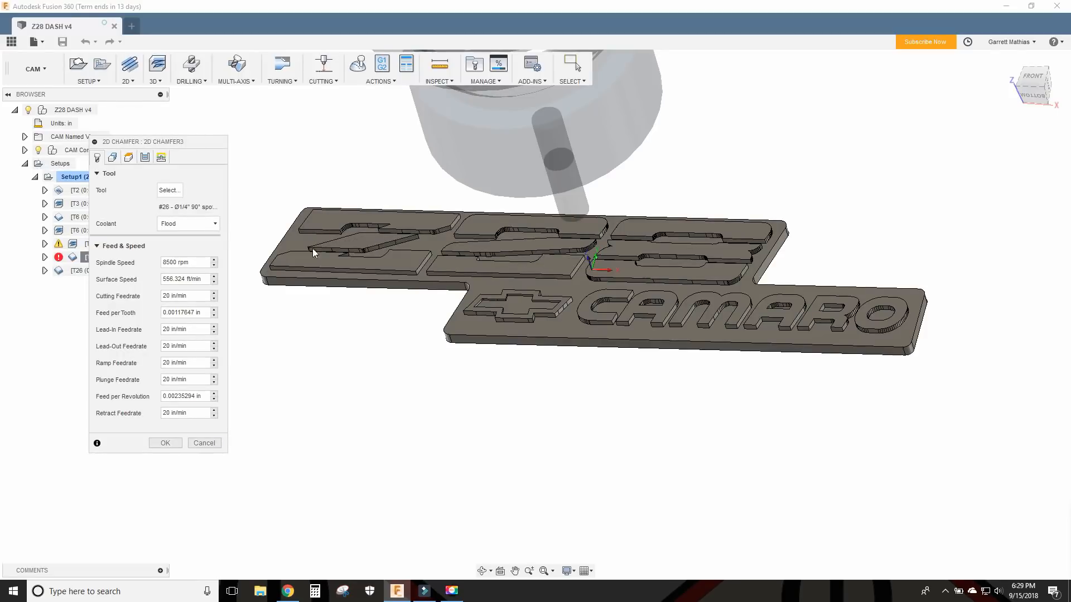
{"action": "left_click", "coordinate": [128, 157]}
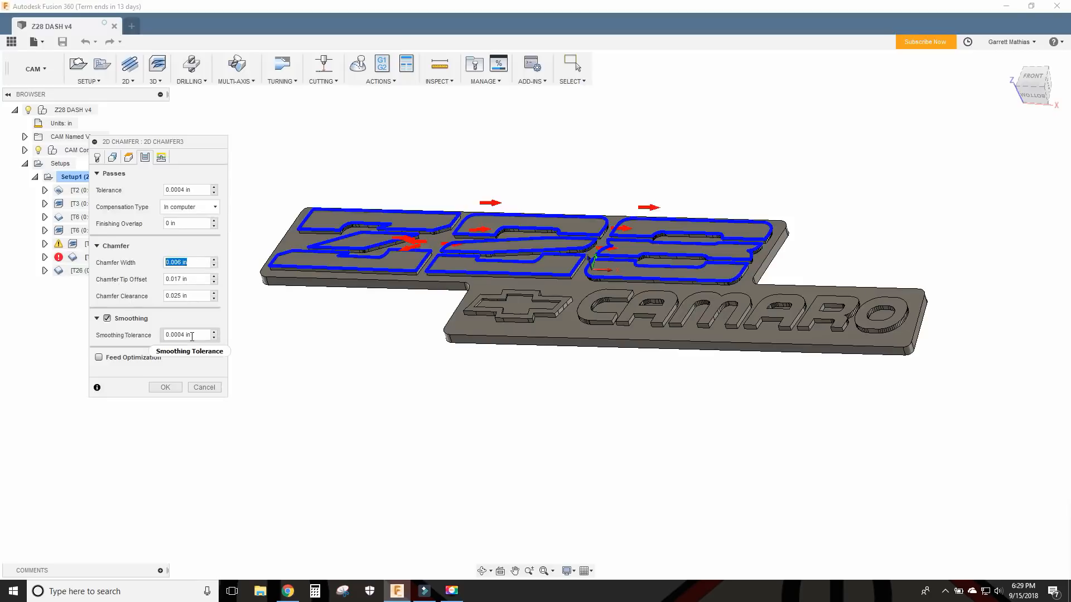
{"action": "left_click", "coordinate": [166, 387]}
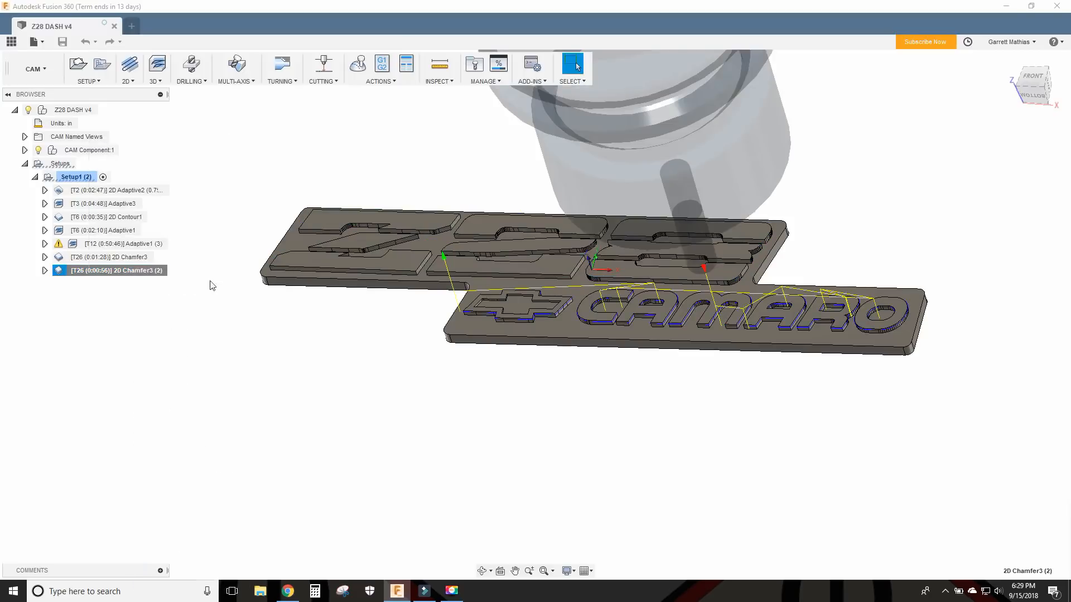
{"action": "double_click", "coordinate": [114, 271]}
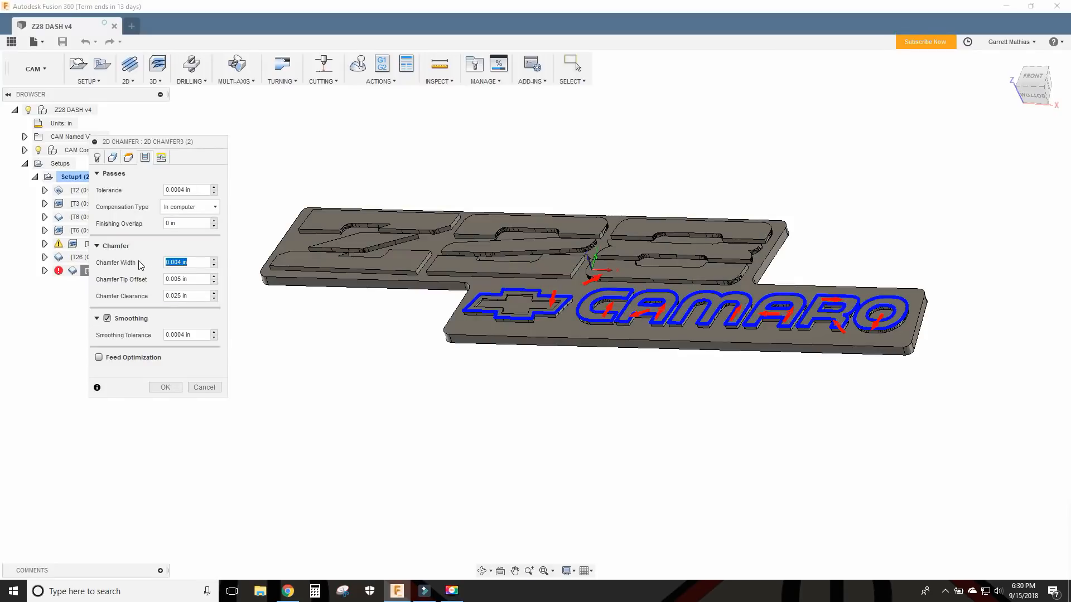
{"action": "mouse_move", "coordinate": [752, 354]}
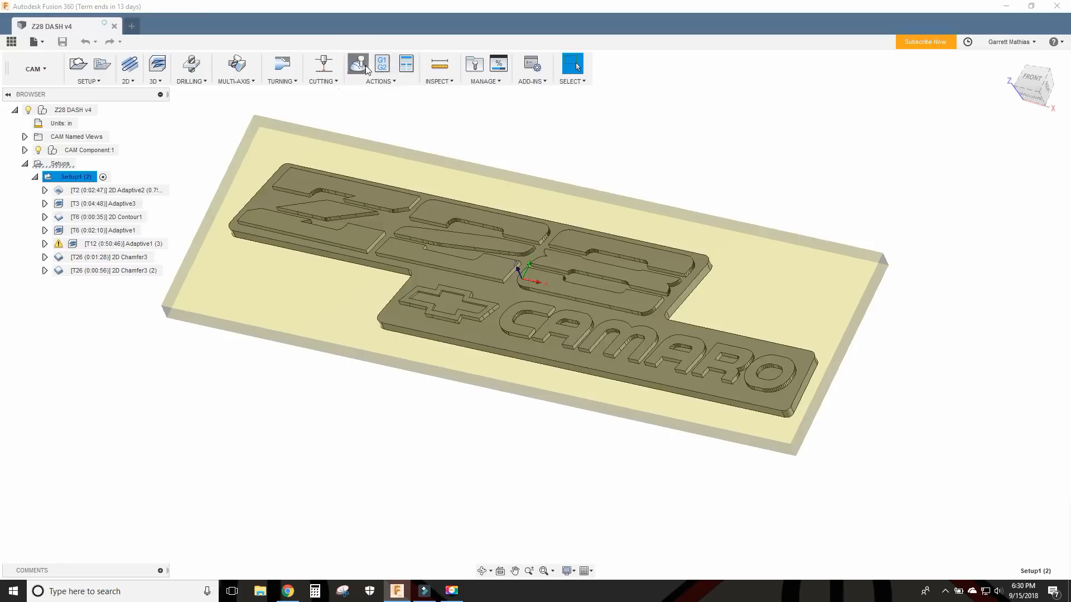
Simulate Setup1 and orbit the colorized machined badge stock.
{"action": "left_click", "coordinate": [358, 62]}
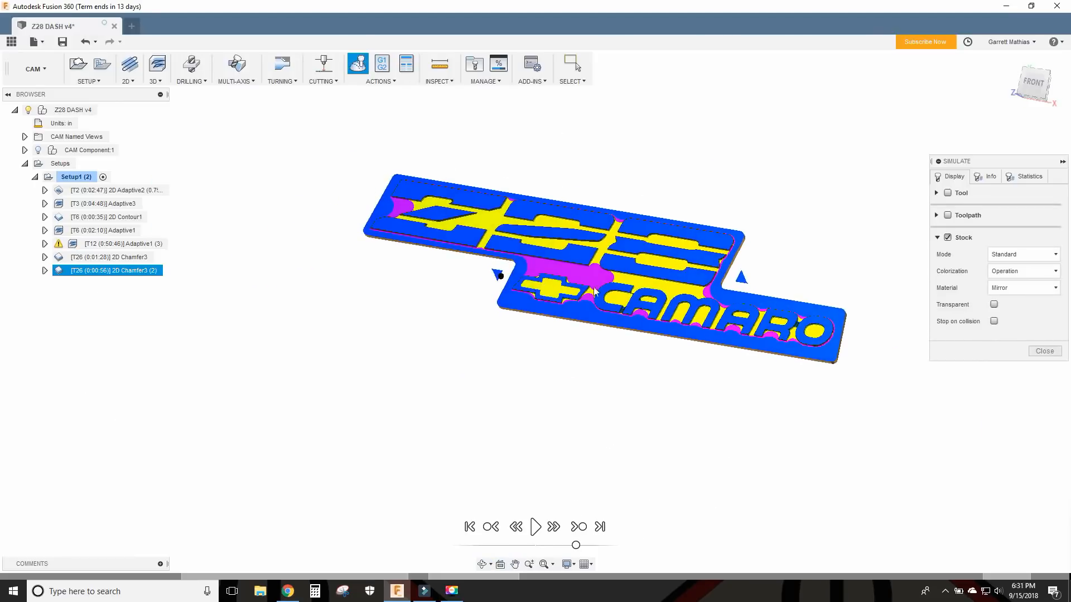
{"action": "left_click_drag", "start_coordinate": [594, 290], "coordinate": [557, 244]}
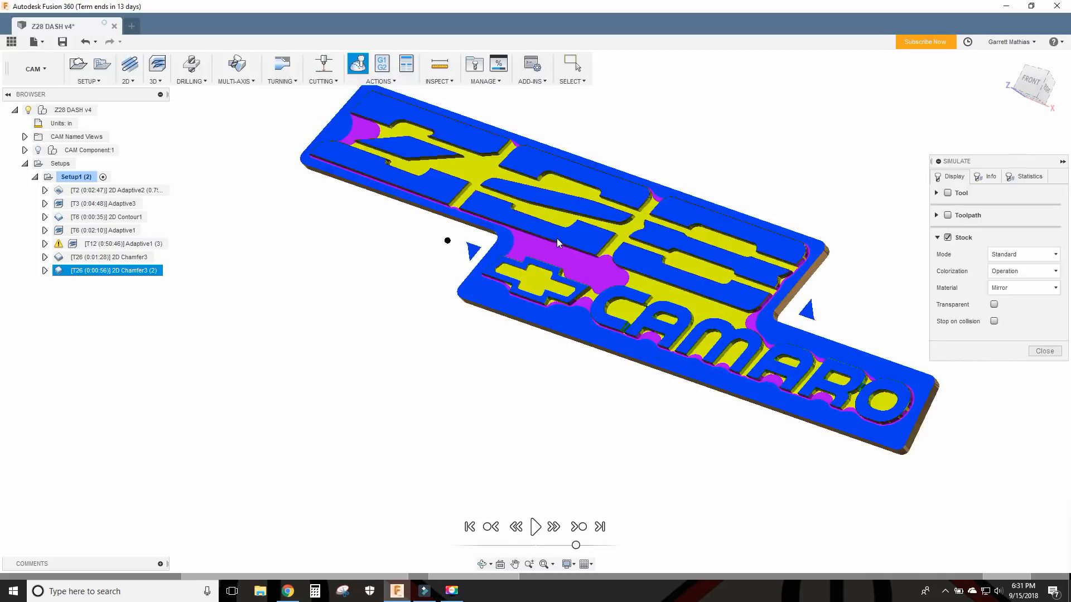